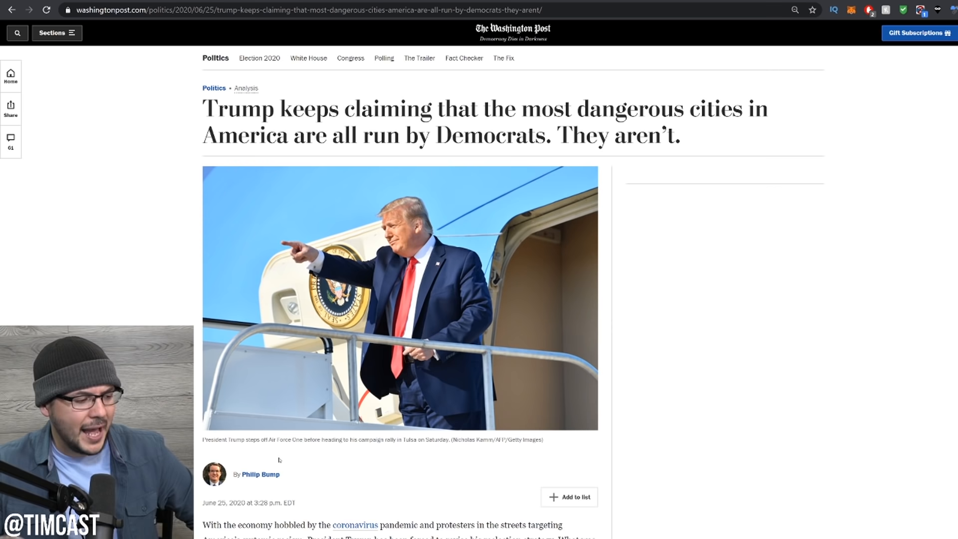
Step: Scroll the article down to the 'Mayoral party in cities with the most violent crime' chart
{"action": "scroll", "scroll_direction": "down", "scroll_amount": 3}
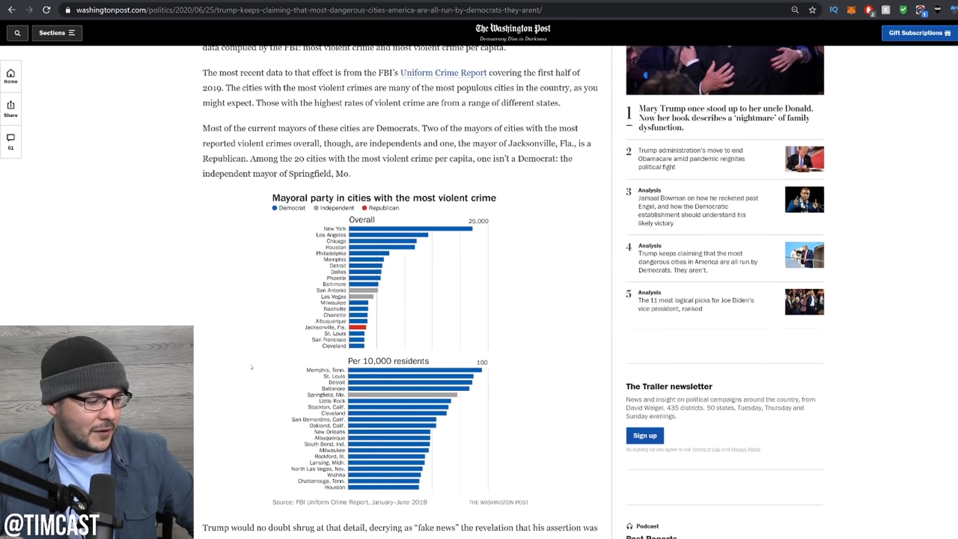
{"action": "scroll", "scroll_direction": "down", "scroll_amount": 3}
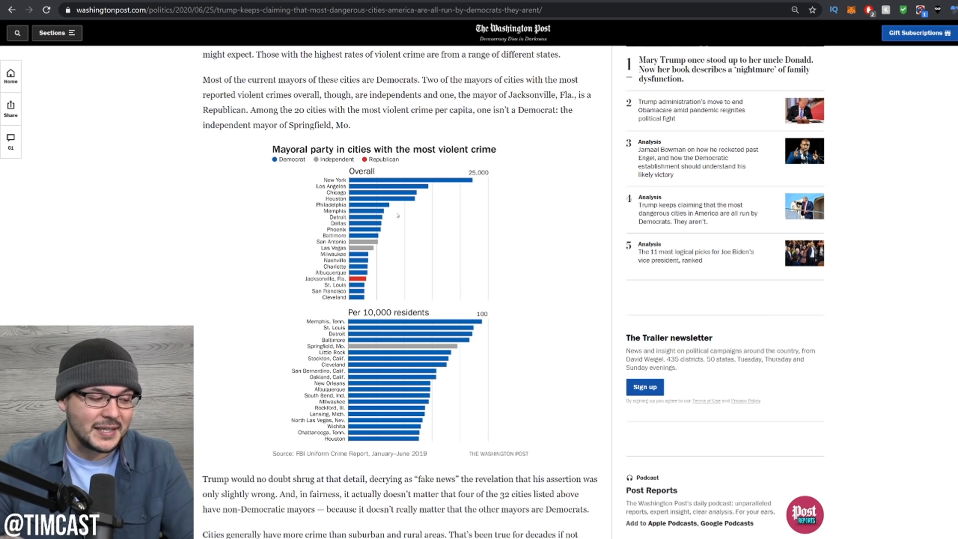
{"action": "mouse_move", "coordinate": [455, 214]}
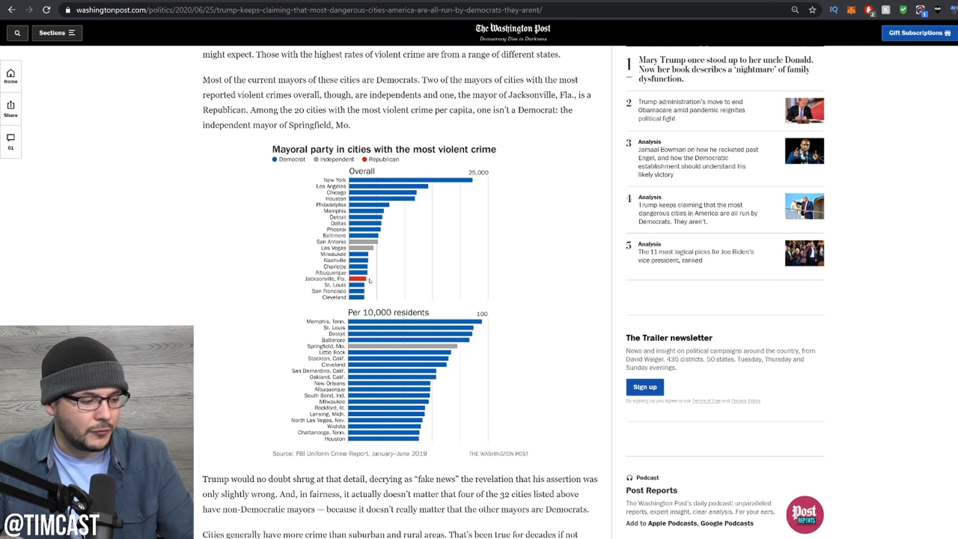
{"action": "mouse_move", "coordinate": [412, 215]}
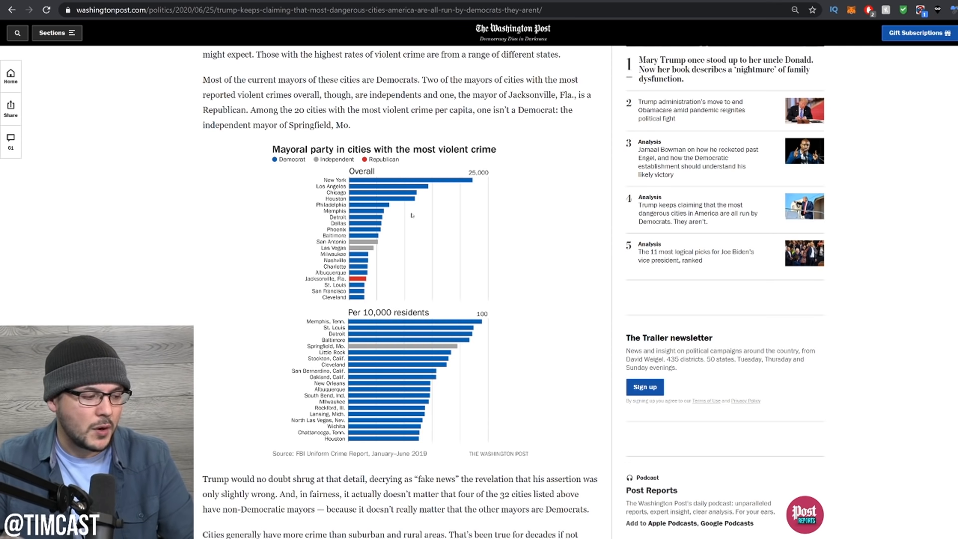
{"action": "mouse_move", "coordinate": [399, 207]}
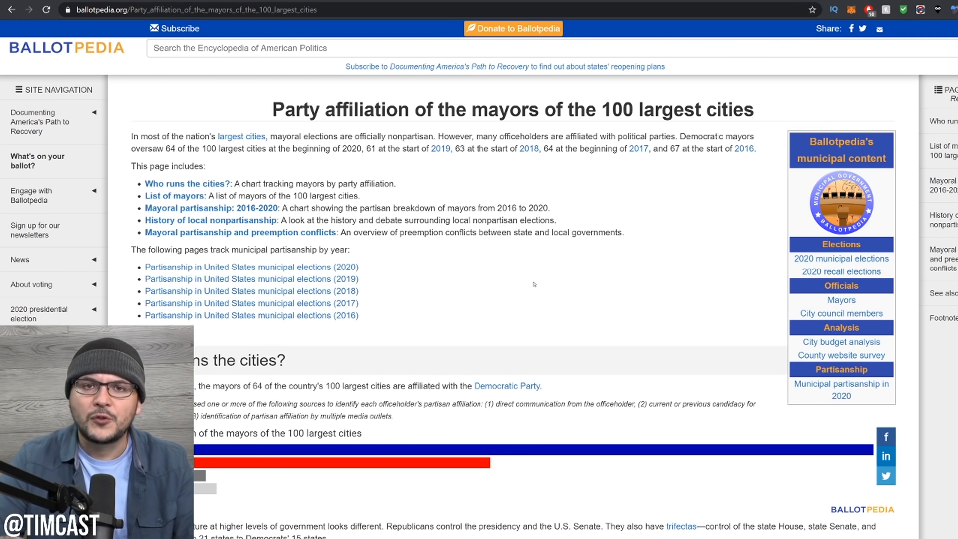
{"action": "mouse_move", "coordinate": [545, 285]}
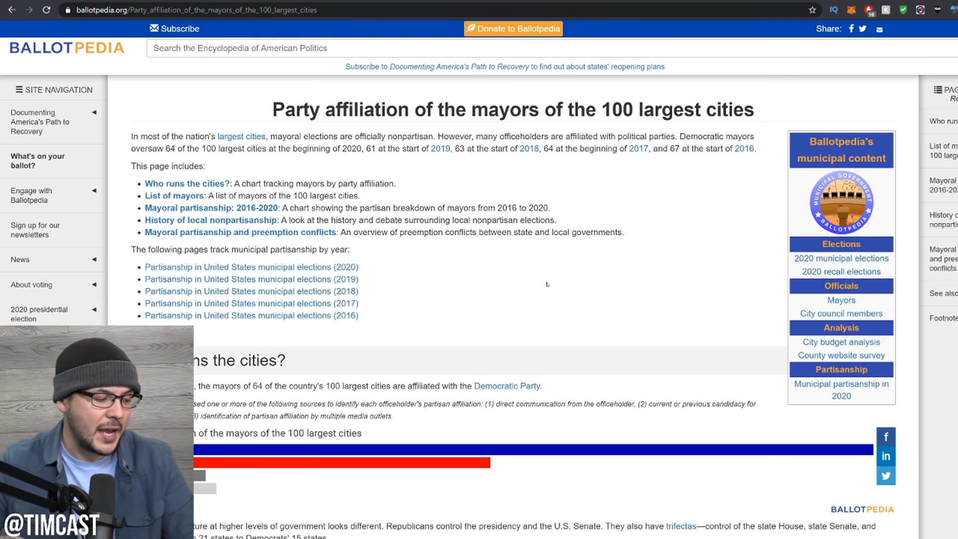
Step: Jump to the list-of-mayors table via the Ballotpedia contents link
{"action": "left_click", "coordinate": [174, 196]}
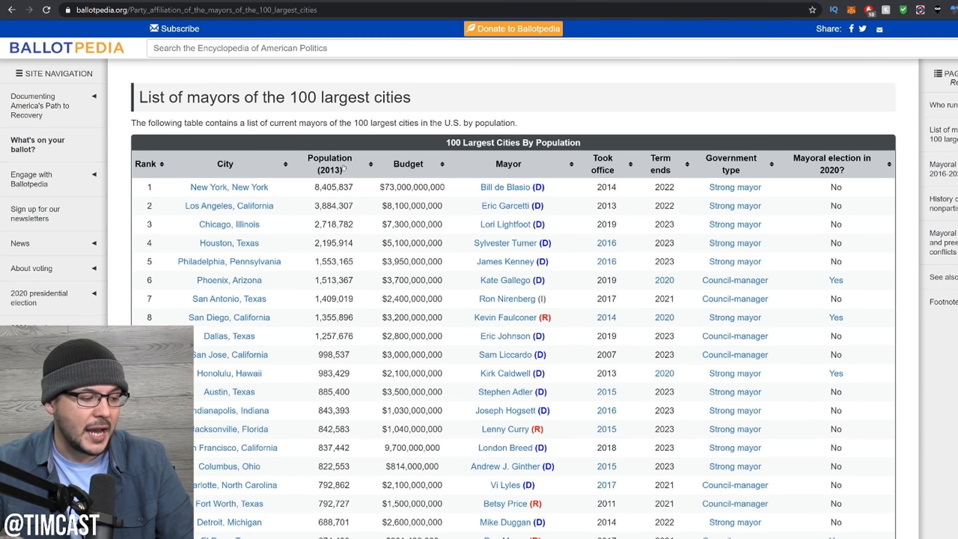
{"action": "mouse_move", "coordinate": [229, 317]}
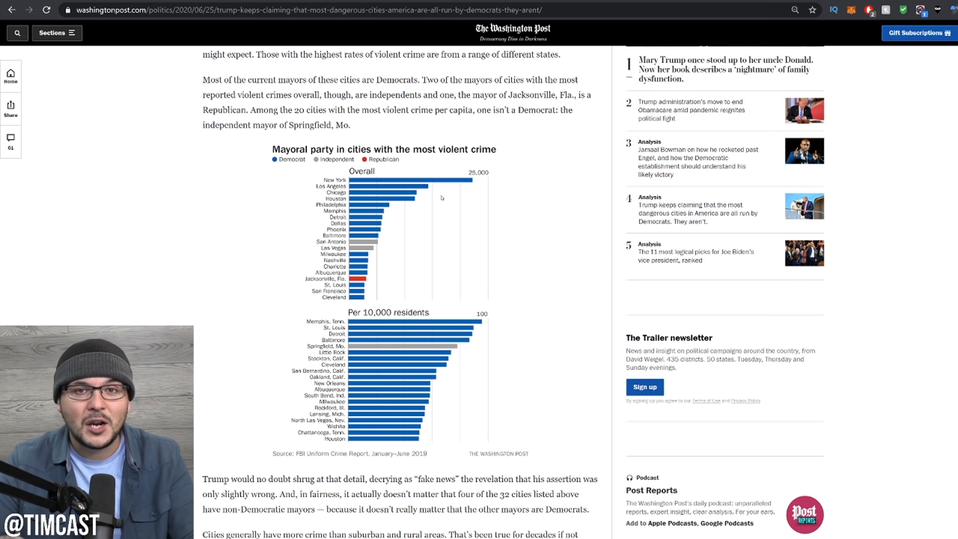
{"action": "mouse_move", "coordinate": [410, 204]}
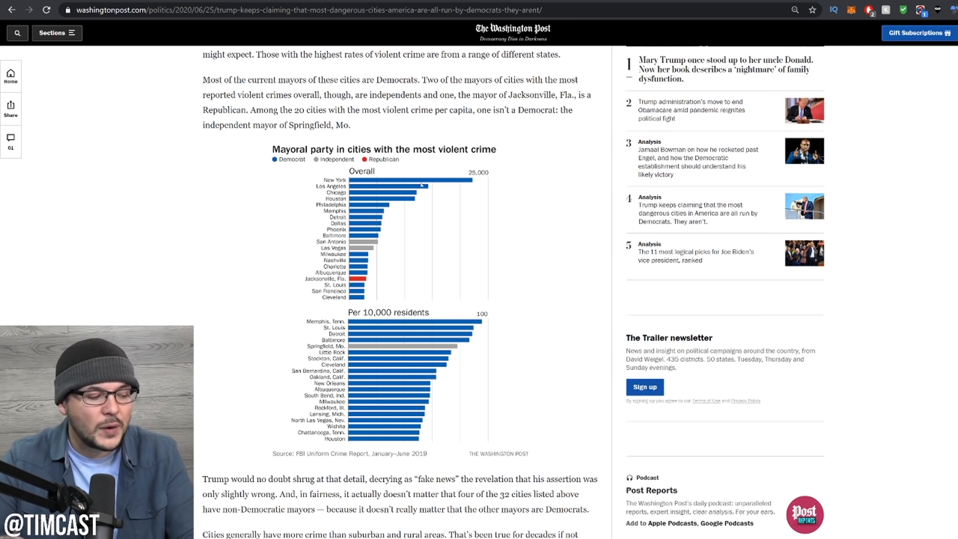
{"action": "mouse_move", "coordinate": [431, 227]}
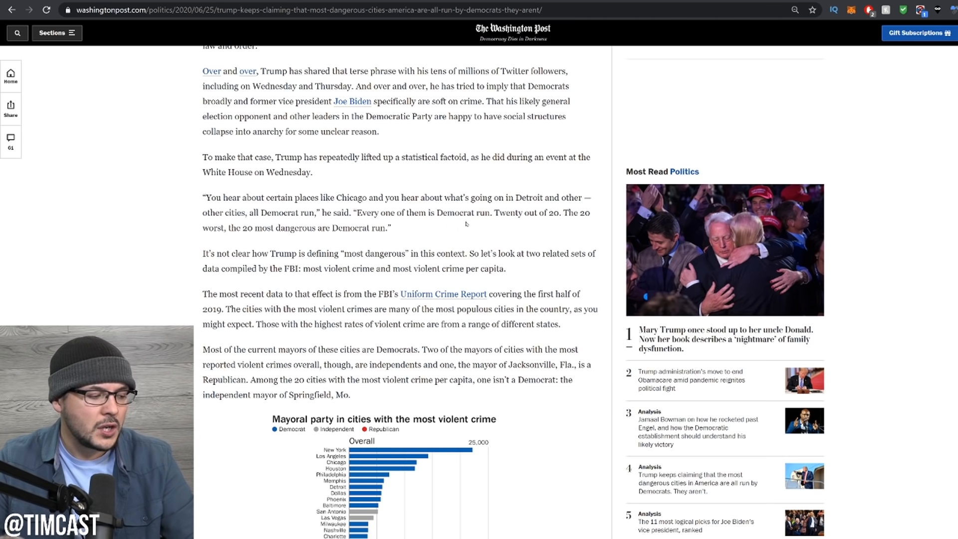
Step: Scroll past the crime chart to the paragraph on four of 32 cities having non-Democratic mayors
{"action": "scroll", "scroll_direction": "down", "scroll_amount": 3}
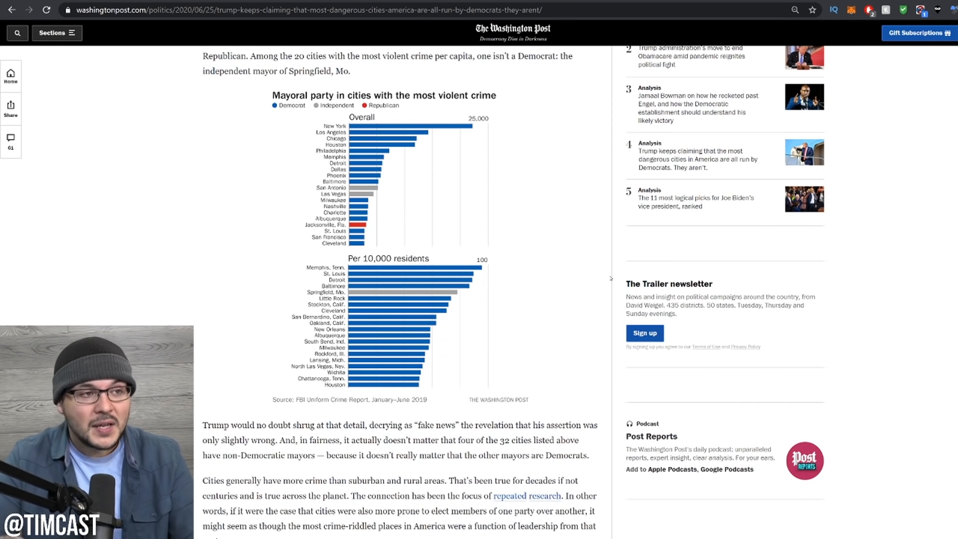
{"action": "mouse_move", "coordinate": [369, 193]}
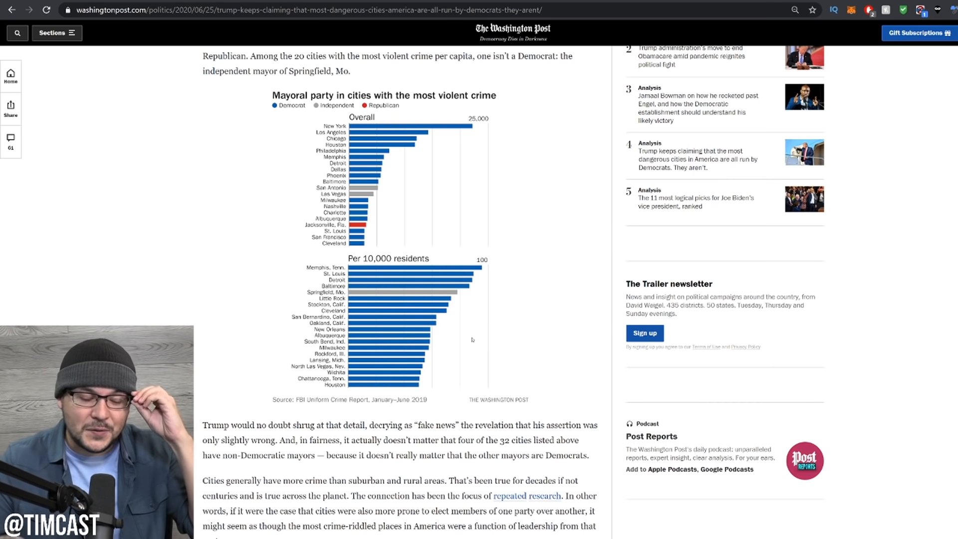
{"action": "mouse_move", "coordinate": [453, 305]}
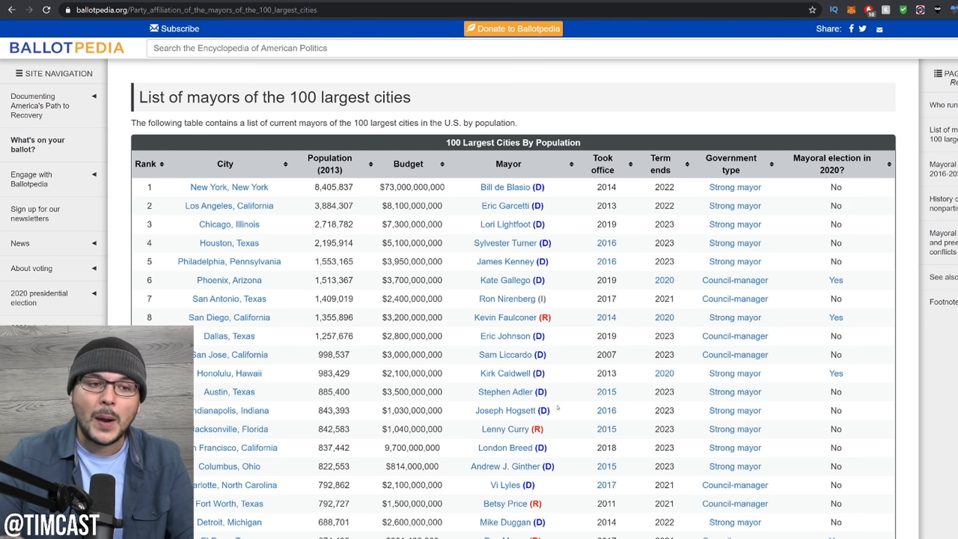
{"action": "mouse_move", "coordinate": [562, 382]}
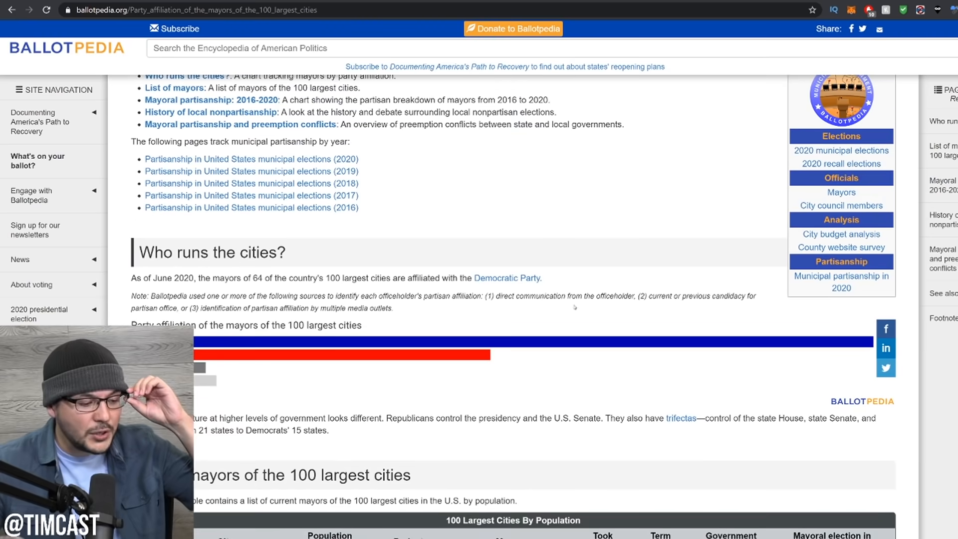
Step: Scroll the 100 Largest Cities by Population table into view, showing ranks 1–26 from New York to Nashville
{"action": "scroll", "scroll_direction": "down", "scroll_amount": 3}
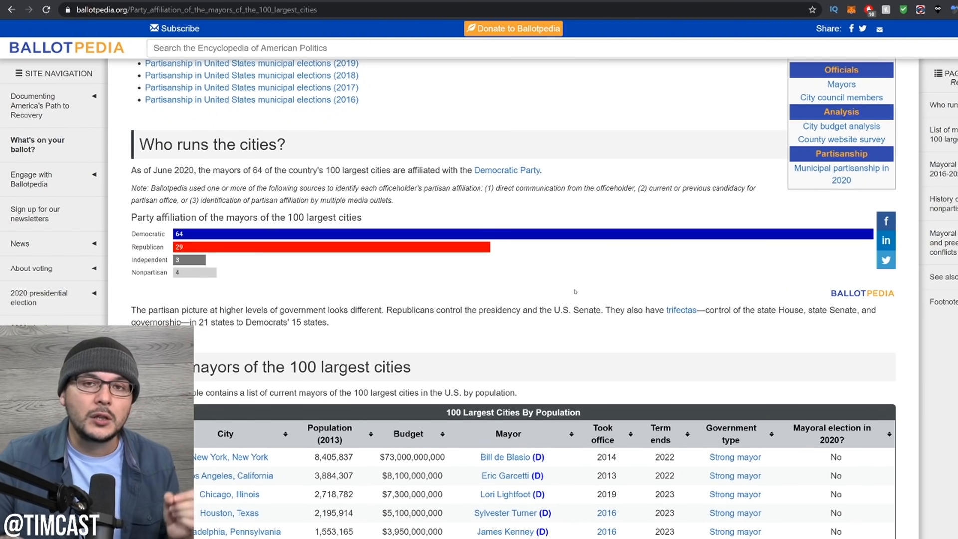
{"action": "mouse_move", "coordinate": [578, 276]}
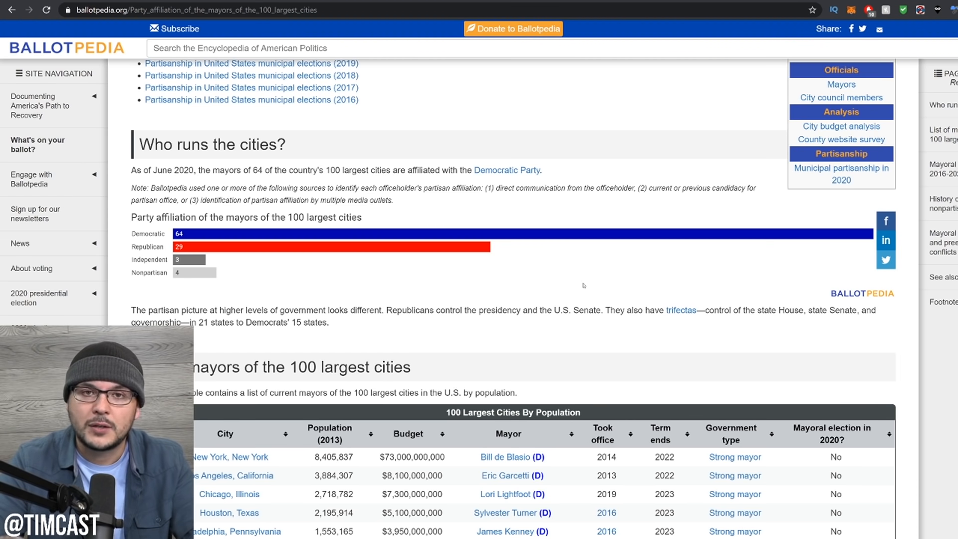
{"action": "mouse_move", "coordinate": [426, 109]}
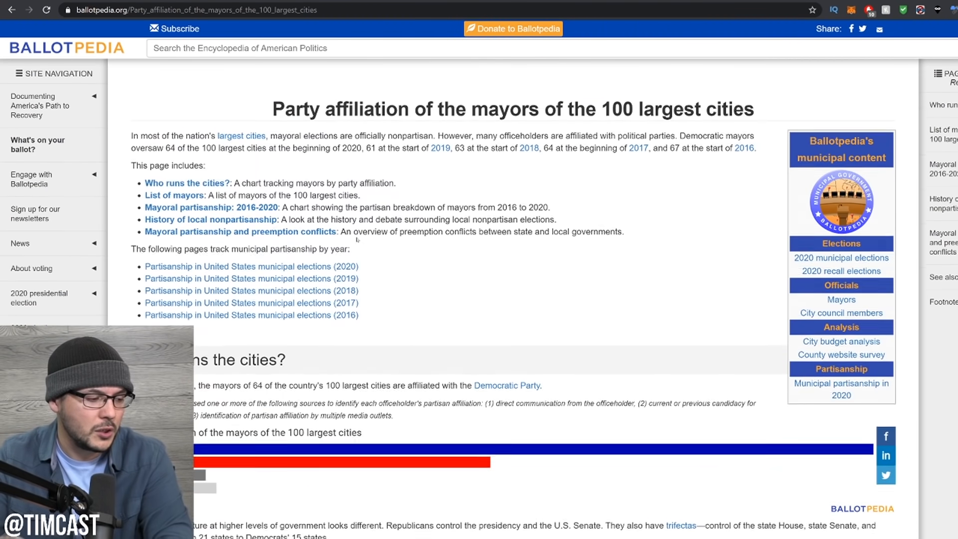
{"action": "scroll", "scroll_direction": "down", "scroll_amount": 3}
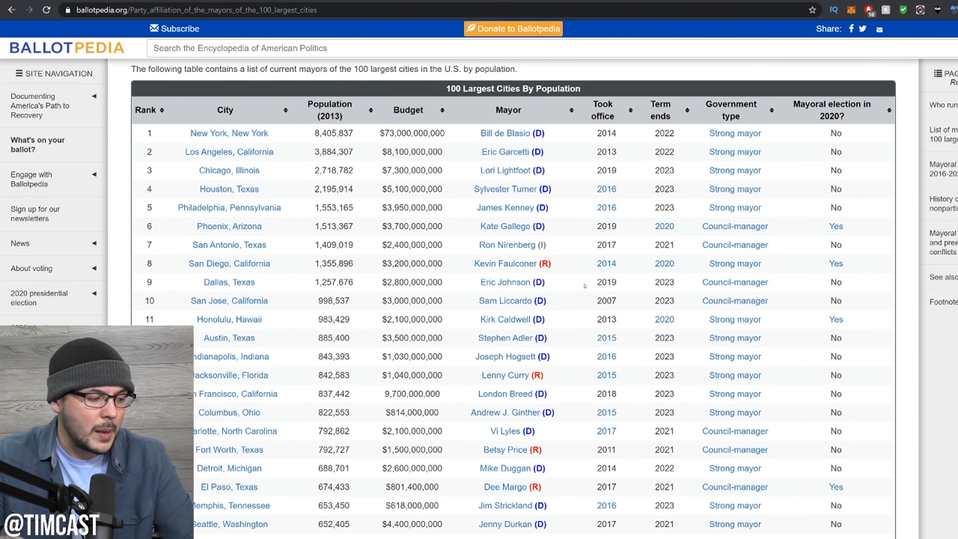
{"action": "mouse_move", "coordinate": [568, 286]}
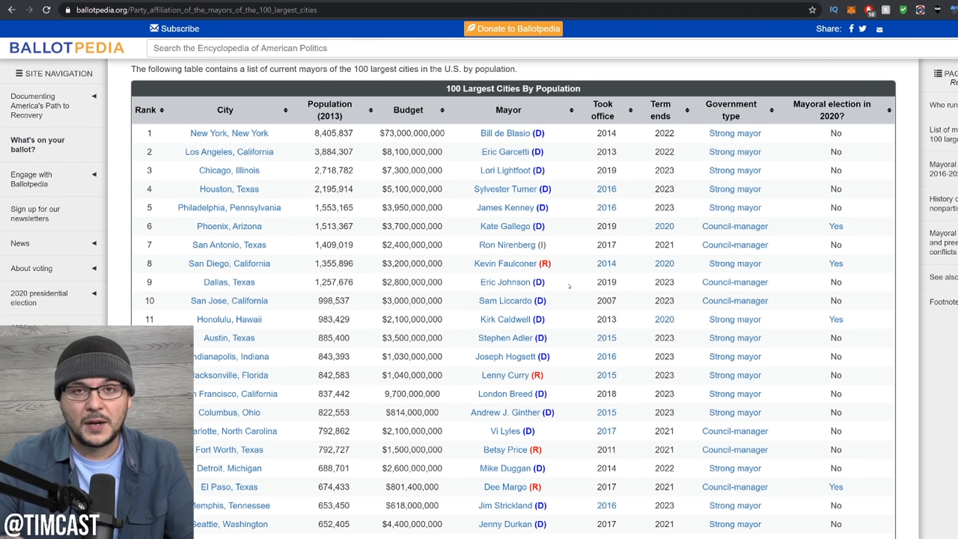
{"action": "scroll", "scroll_direction": "down", "scroll_amount": 3}
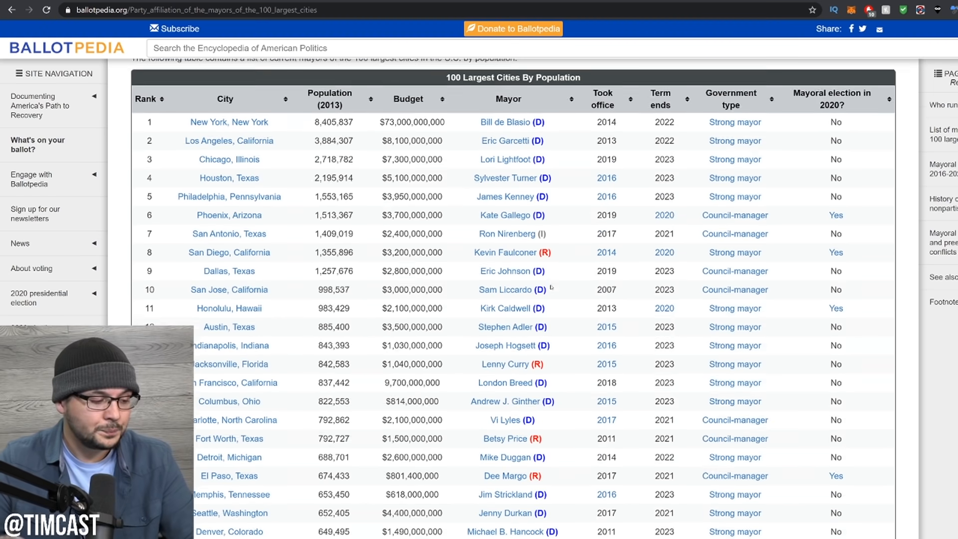
{"action": "scroll", "scroll_direction": "down", "scroll_amount": 3}
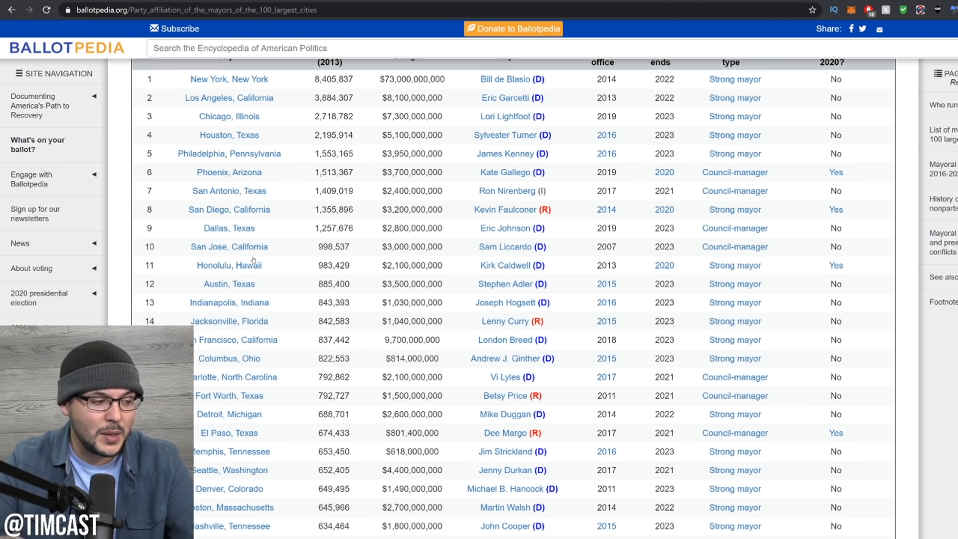
{"action": "scroll", "scroll_direction": "up", "scroll_amount": 3}
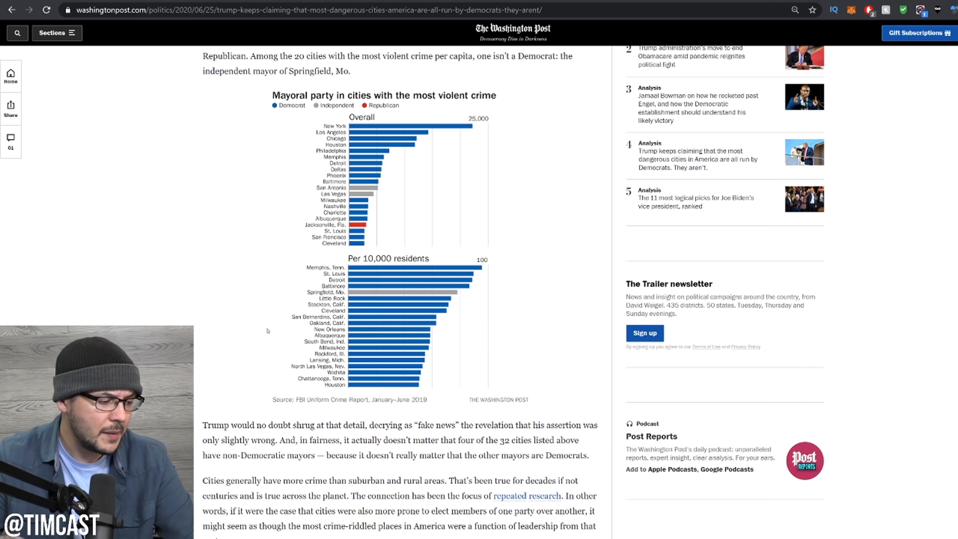
{"action": "mouse_move", "coordinate": [331, 396]}
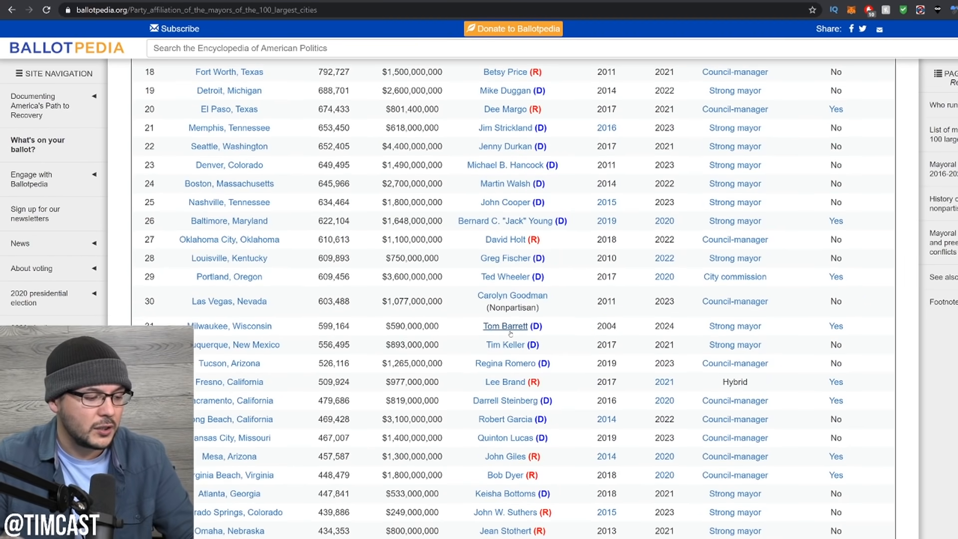
{"action": "mouse_move", "coordinate": [428, 287]}
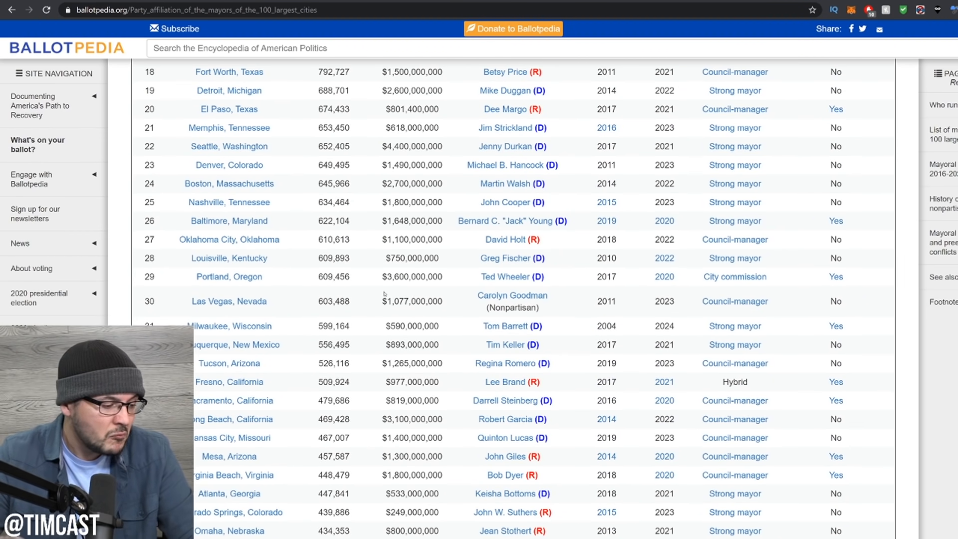
Step: Scroll the Ballotpedia table down to ranks 27–51, Oklahoma City to New Orleans
{"action": "scroll", "scroll_direction": "down", "scroll_amount": 3}
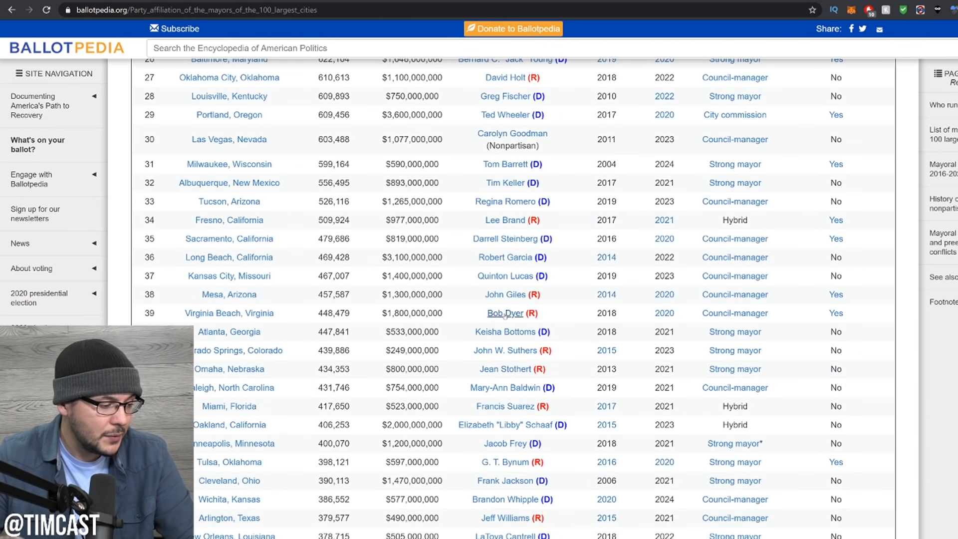
{"action": "mouse_move", "coordinate": [299, 316]}
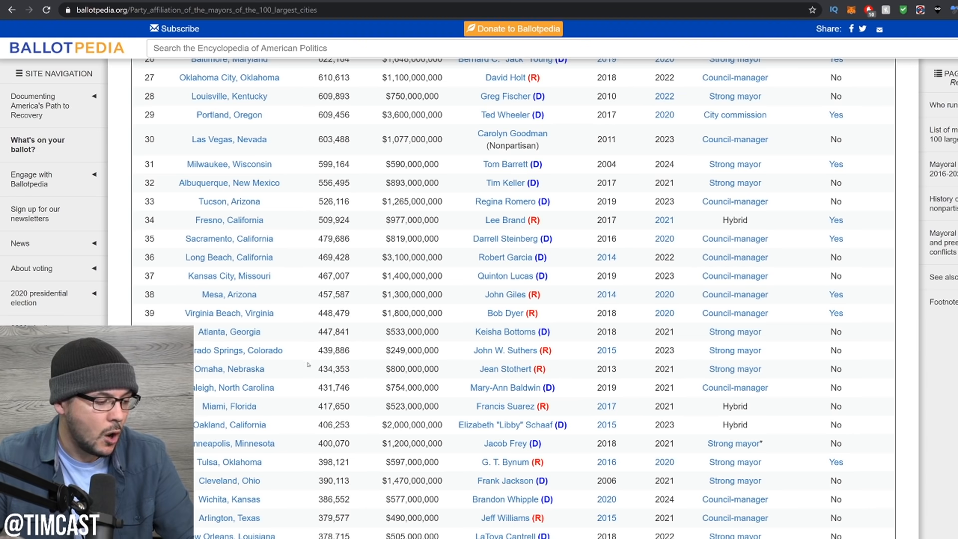
{"action": "scroll", "scroll_direction": "down", "scroll_amount": 3}
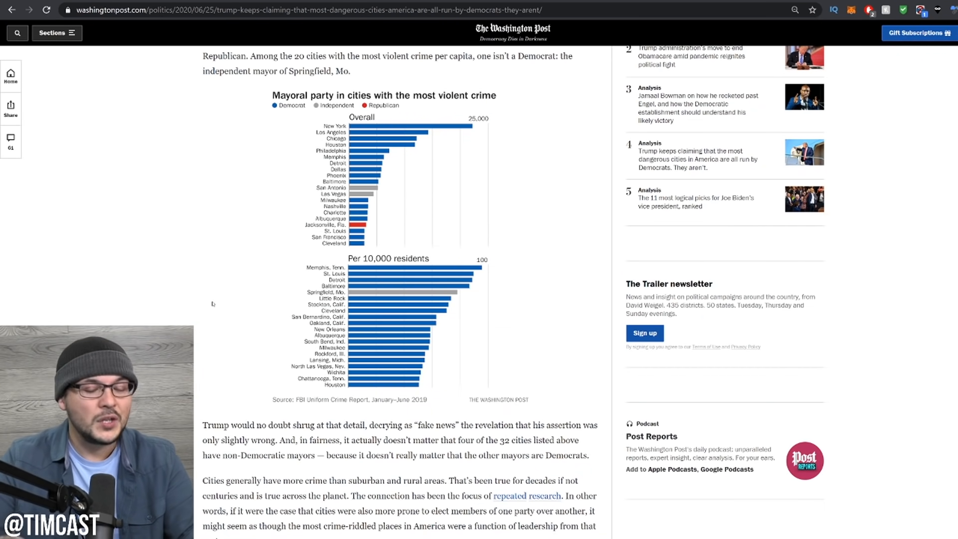
{"action": "mouse_move", "coordinate": [216, 309]}
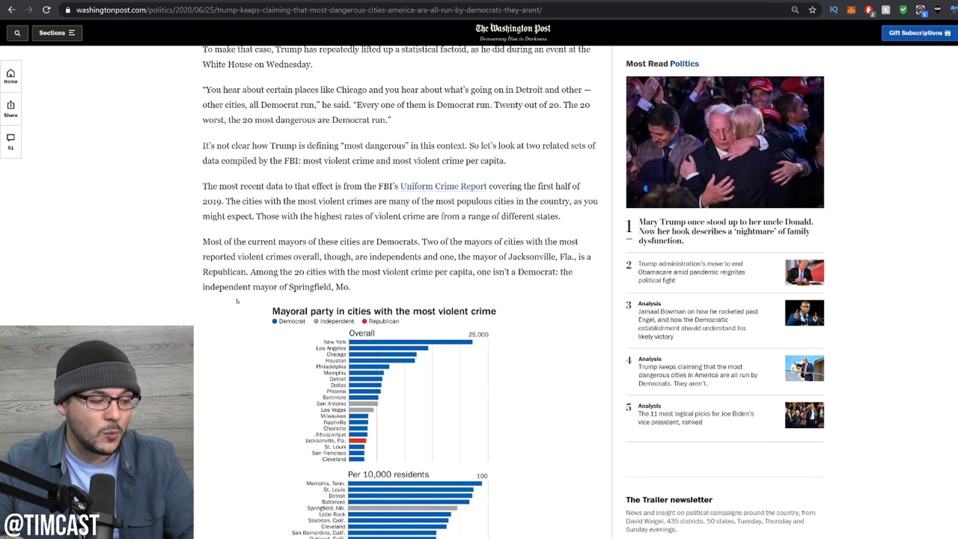
{"action": "scroll", "scroll_direction": "down", "scroll_amount": 3}
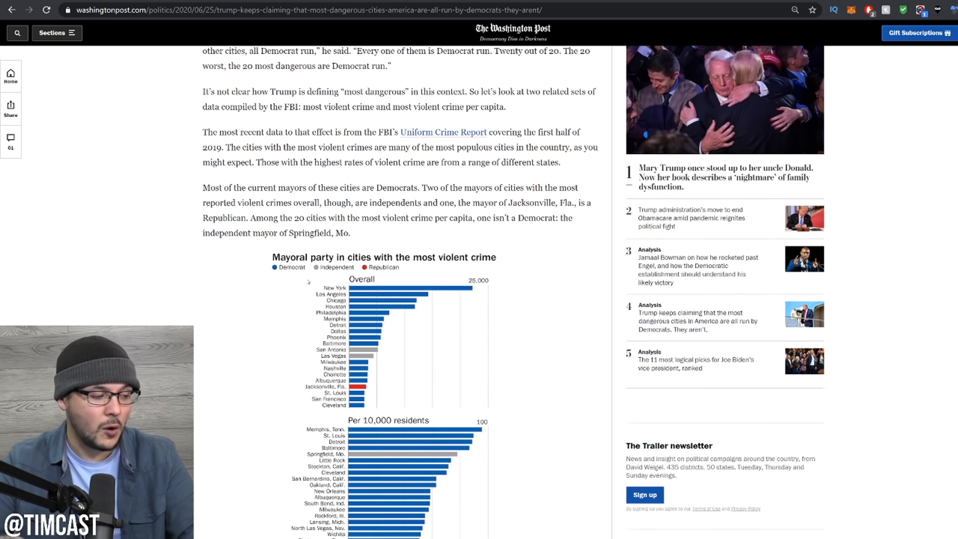
{"action": "mouse_move", "coordinate": [207, 306]}
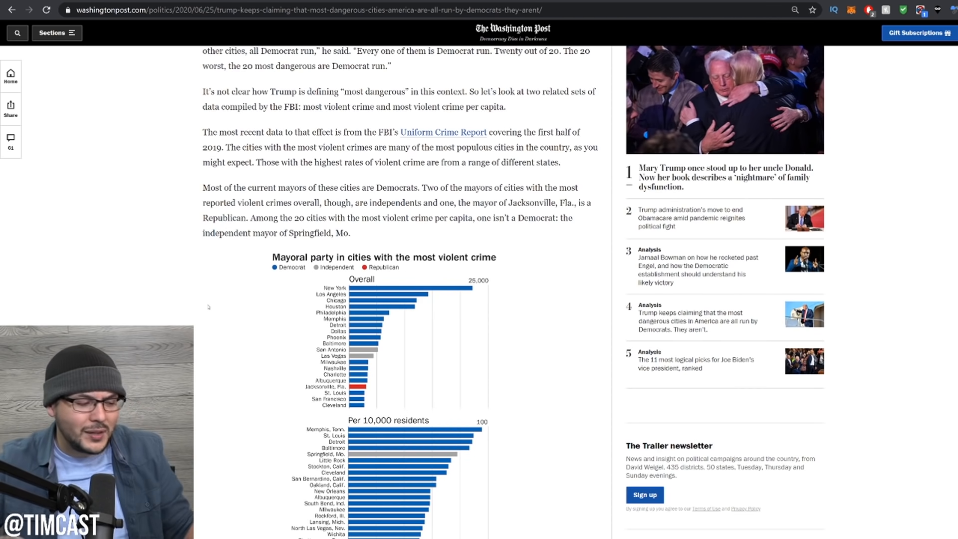
{"action": "scroll", "scroll_direction": "down", "scroll_amount": 3}
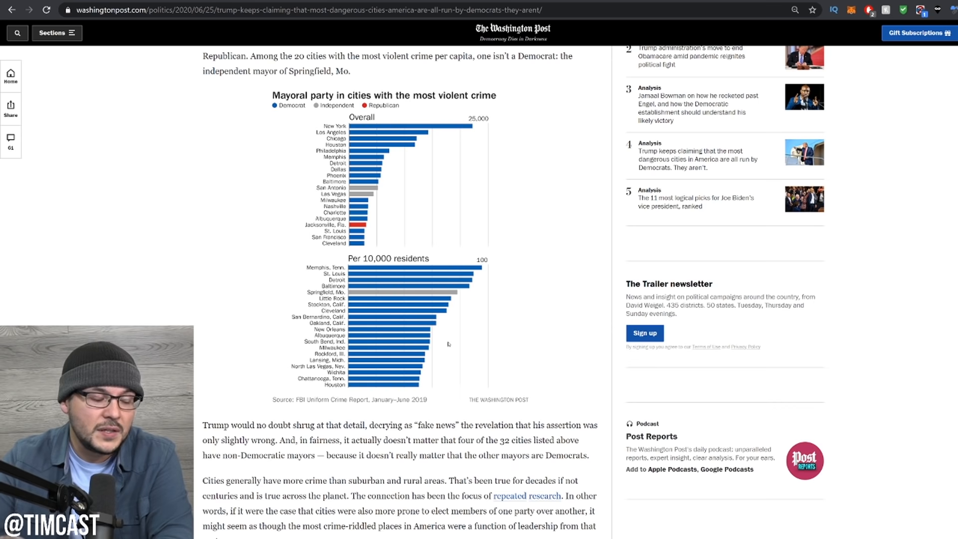
Step: Scroll to the article's closing Jacksonville paragraph and the 61 Comments button
{"action": "scroll", "scroll_direction": "down", "scroll_amount": 3}
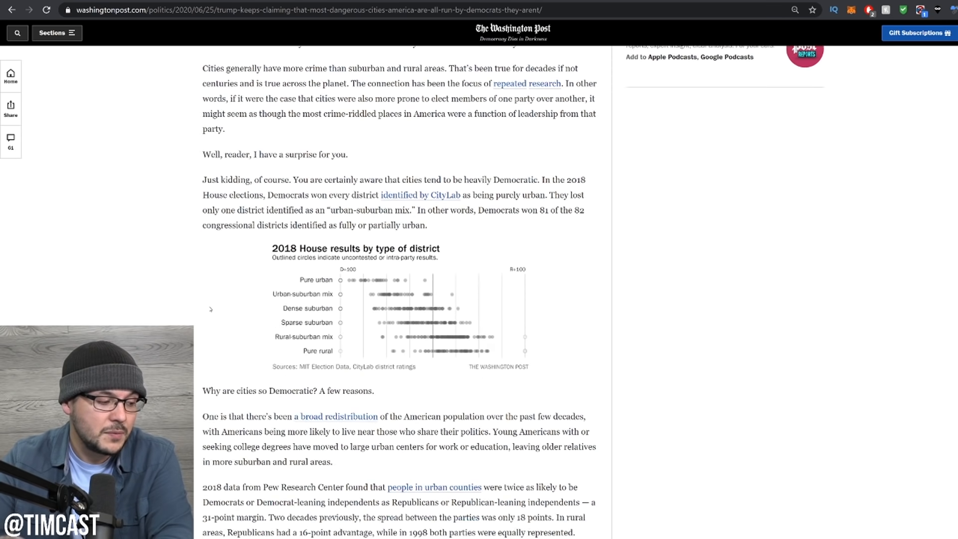
{"action": "scroll", "scroll_direction": "down", "scroll_amount": 3}
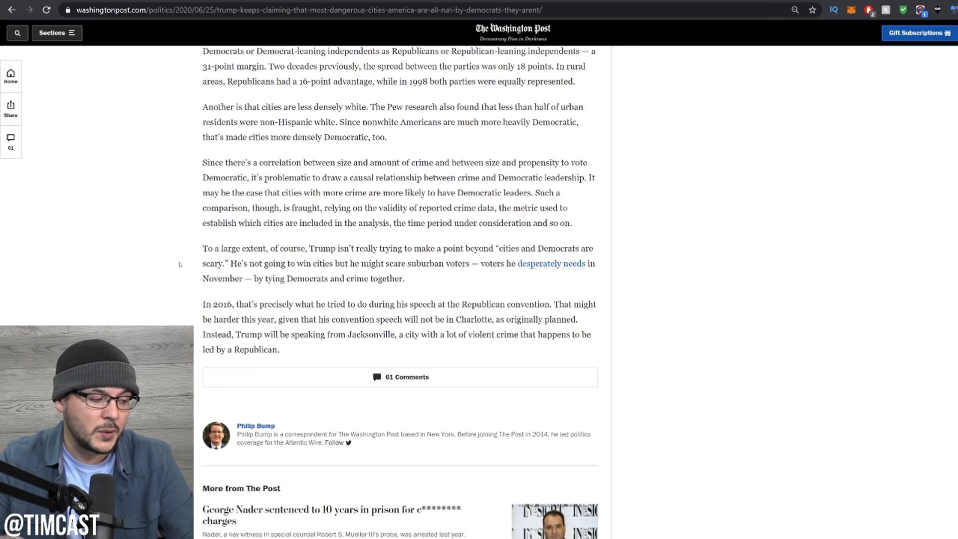
{"action": "mouse_move", "coordinate": [189, 278]}
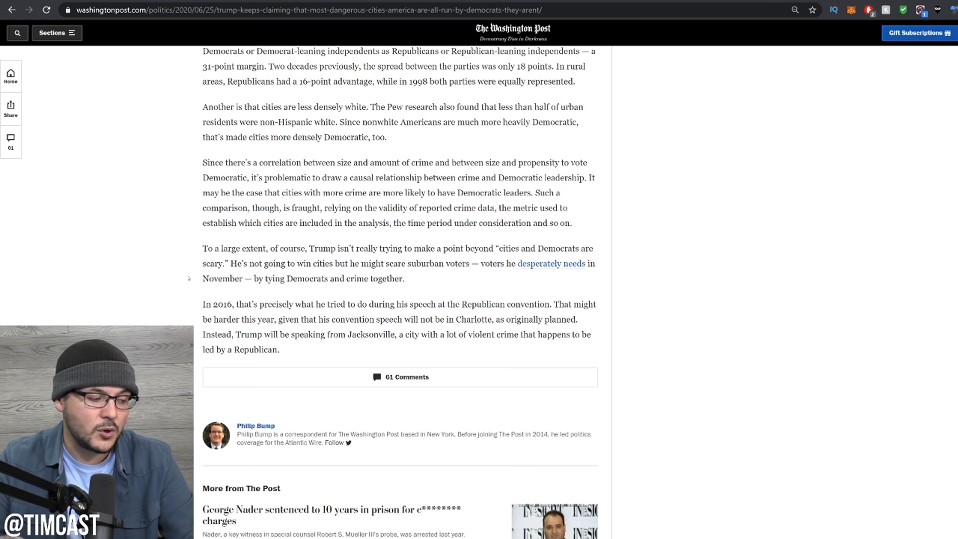
{"action": "mouse_move", "coordinate": [175, 308]}
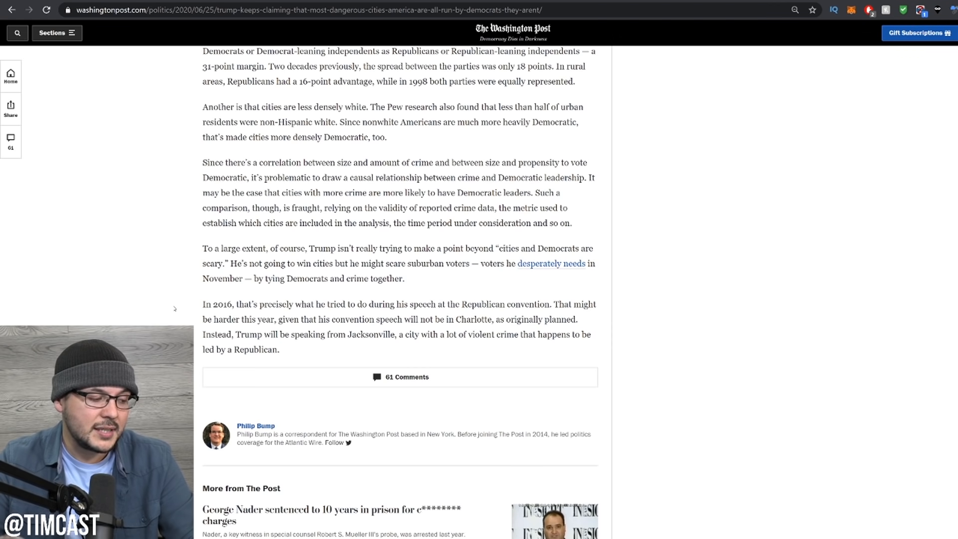